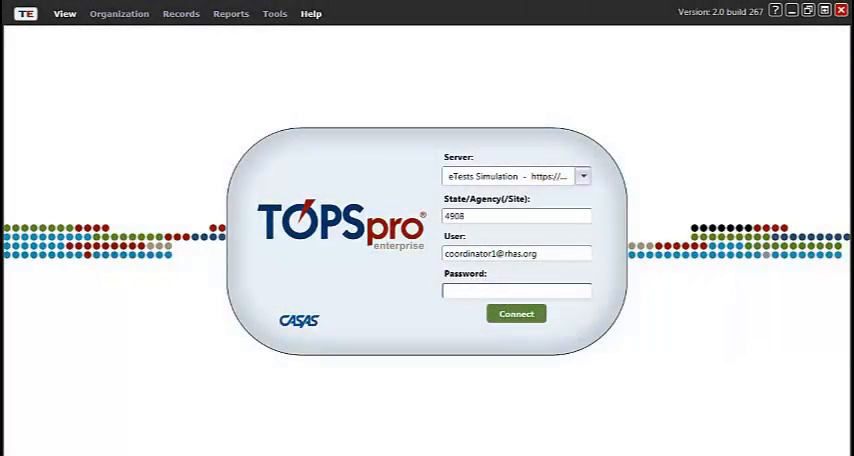
- Connect to the eTests Simulation server as a coordinator and reach the empty workspace
{"action": "left_click", "coordinate": [516, 313]}
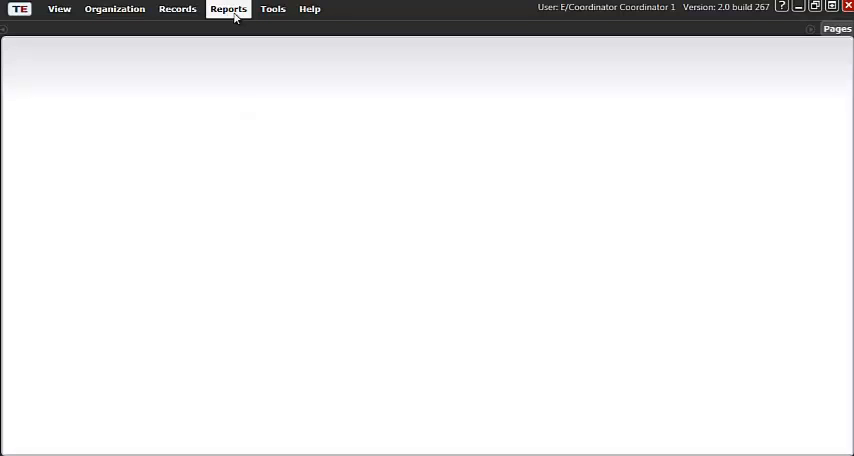
{"action": "left_click", "coordinate": [228, 9]}
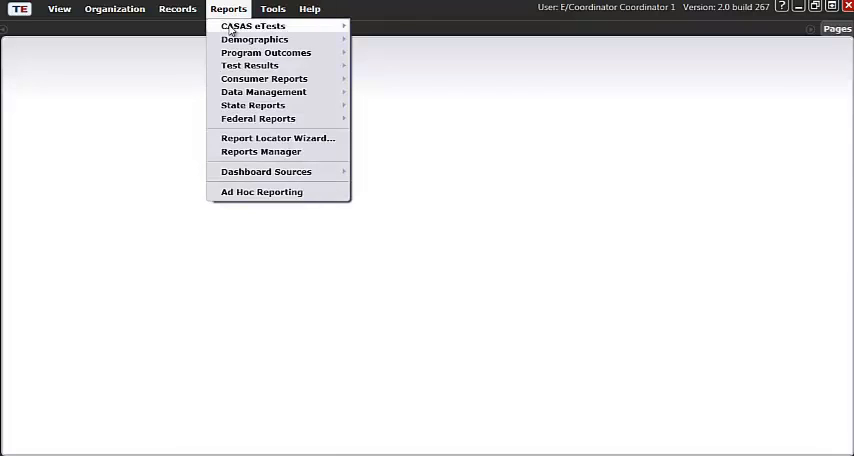
{"action": "mouse_move", "coordinate": [253, 26]}
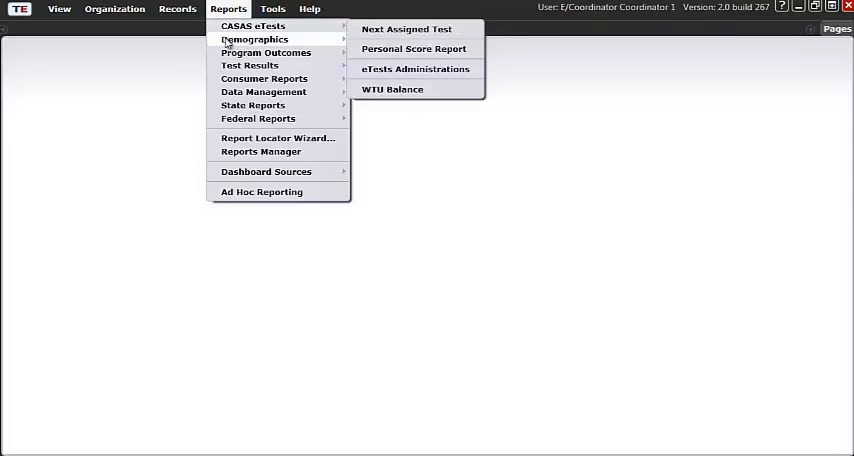
{"action": "mouse_move", "coordinate": [254, 39]}
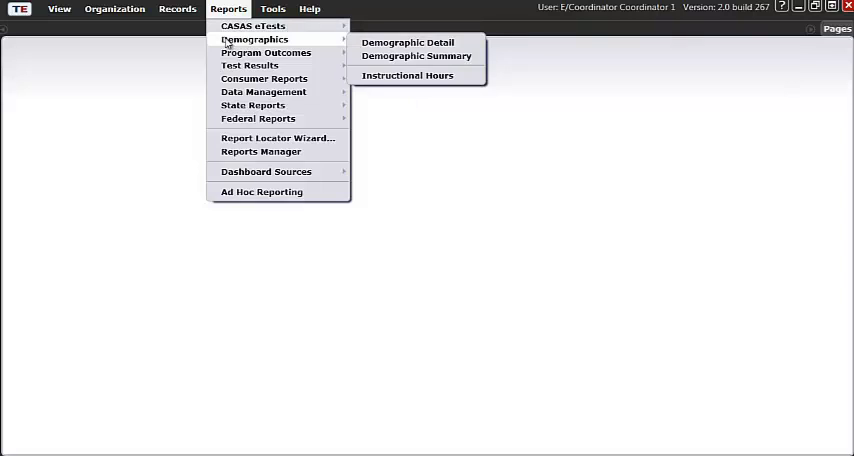
{"action": "mouse_move", "coordinate": [265, 52]}
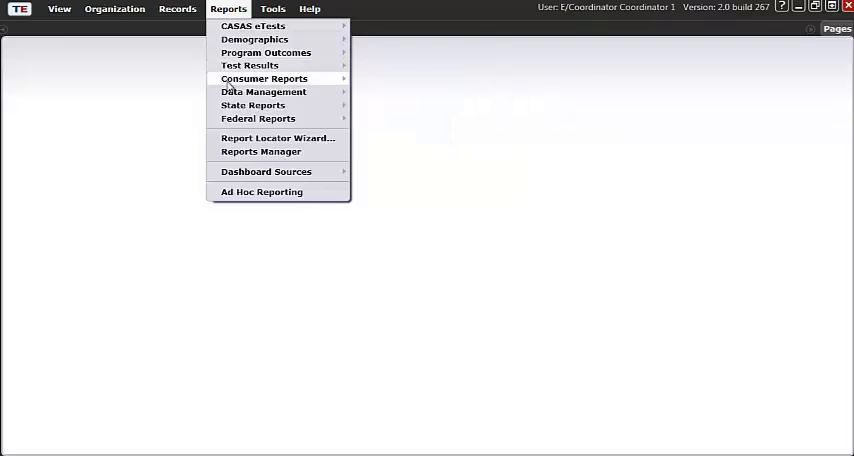
{"action": "mouse_move", "coordinate": [263, 92]}
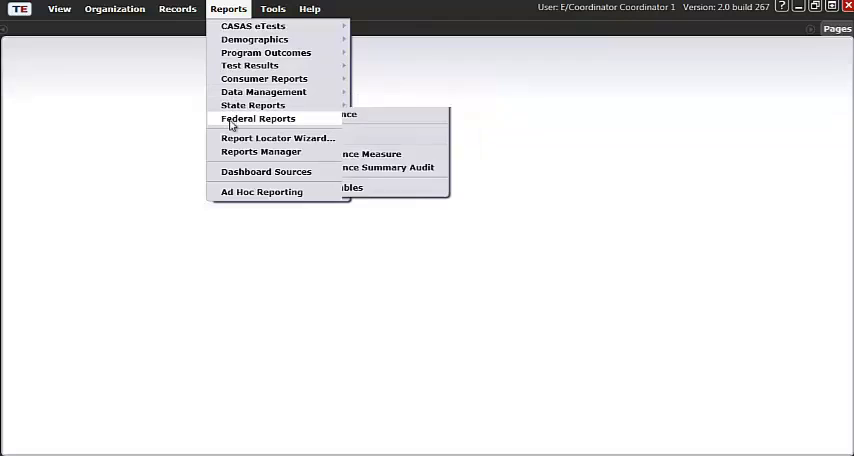
{"action": "mouse_move", "coordinate": [257, 118]}
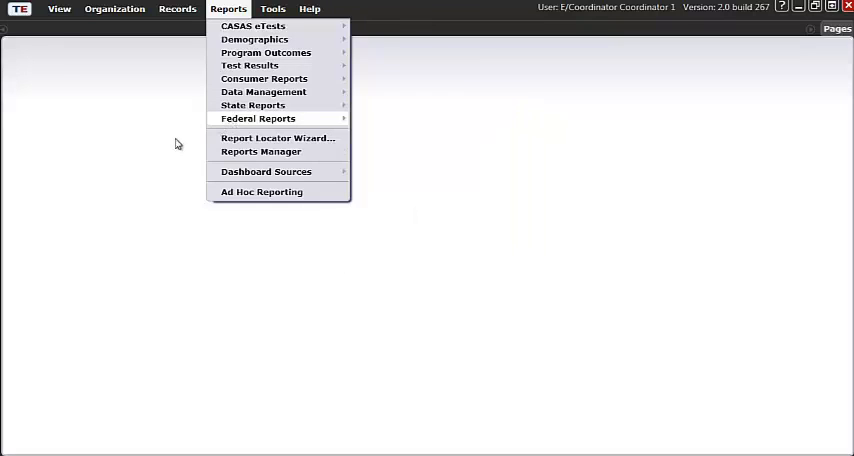
{"action": "left_click", "coordinate": [178, 144]}
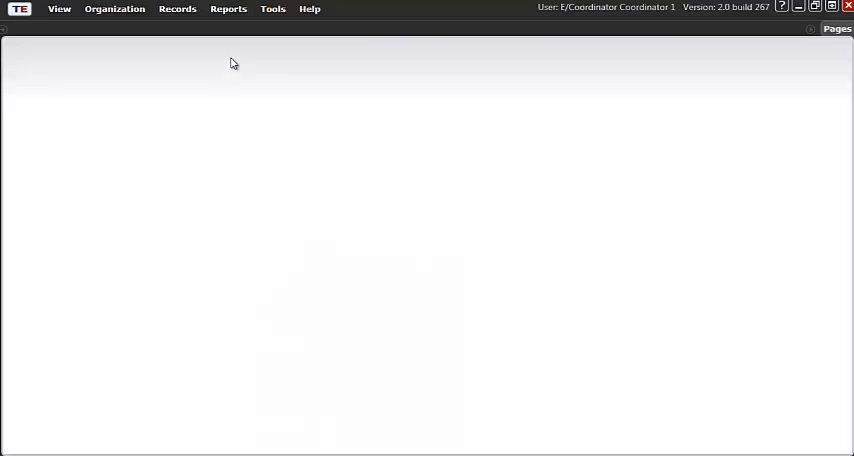
- Start a Demographic Summary report from Reports > Demographics with default session settings
{"action": "left_click", "coordinate": [228, 9]}
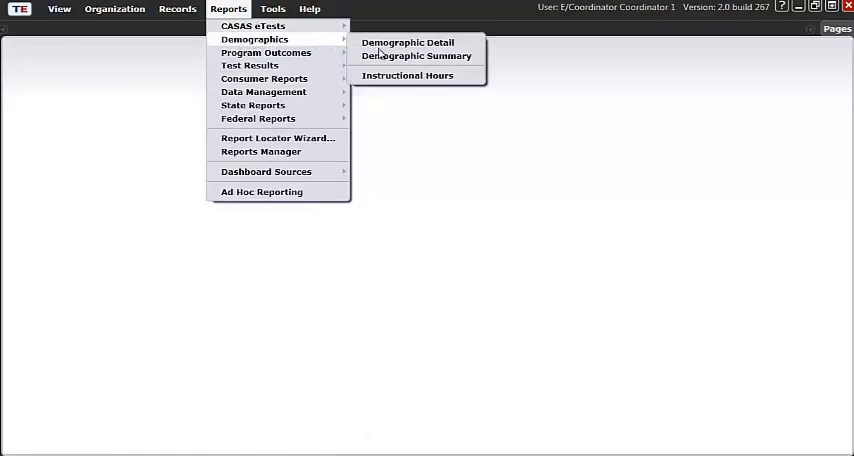
{"action": "left_click", "coordinate": [416, 56]}
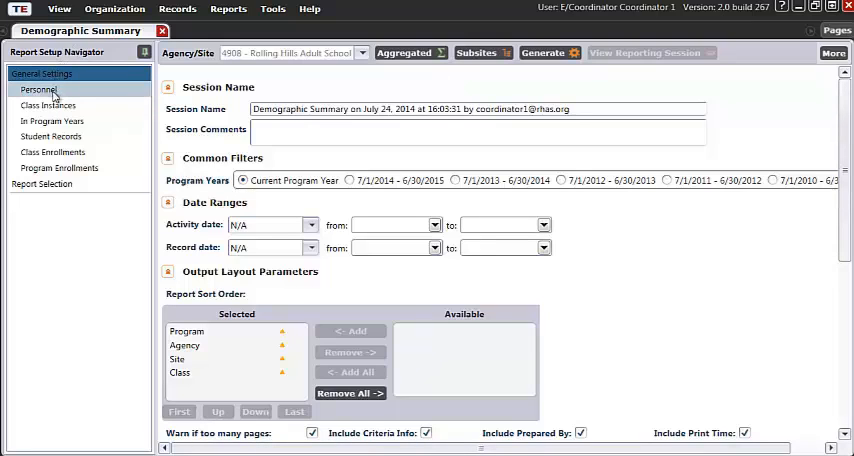
{"action": "left_click", "coordinate": [50, 136]}
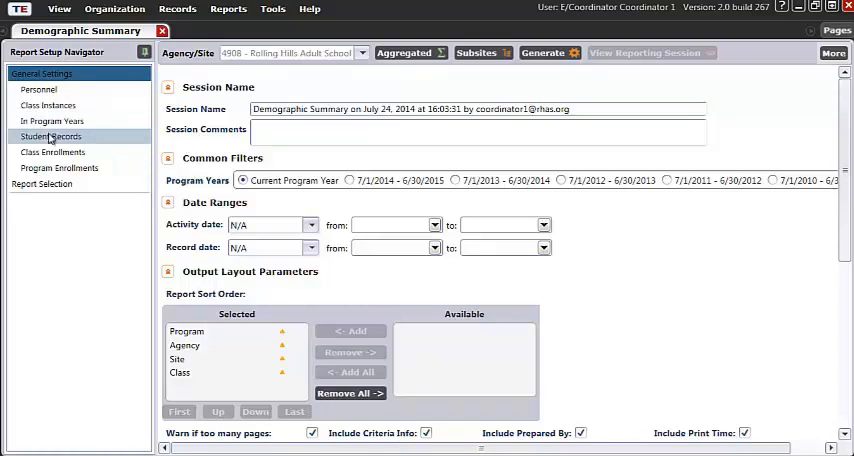
{"action": "left_click", "coordinate": [59, 167]}
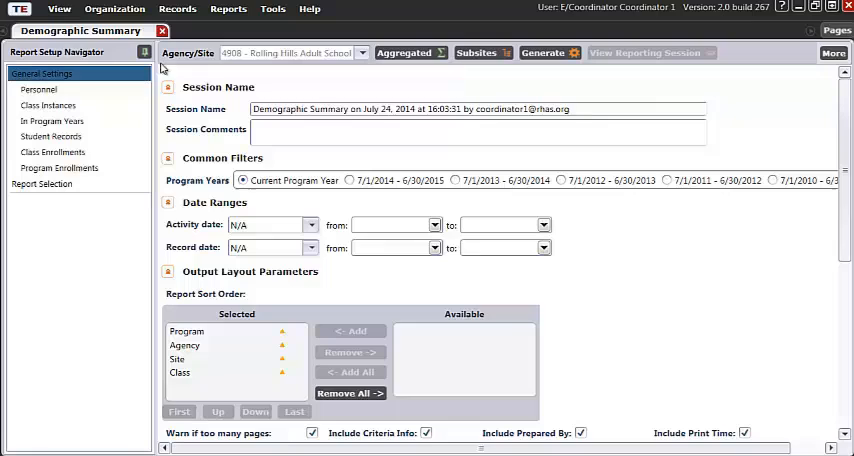
{"action": "mouse_move", "coordinate": [485, 291]}
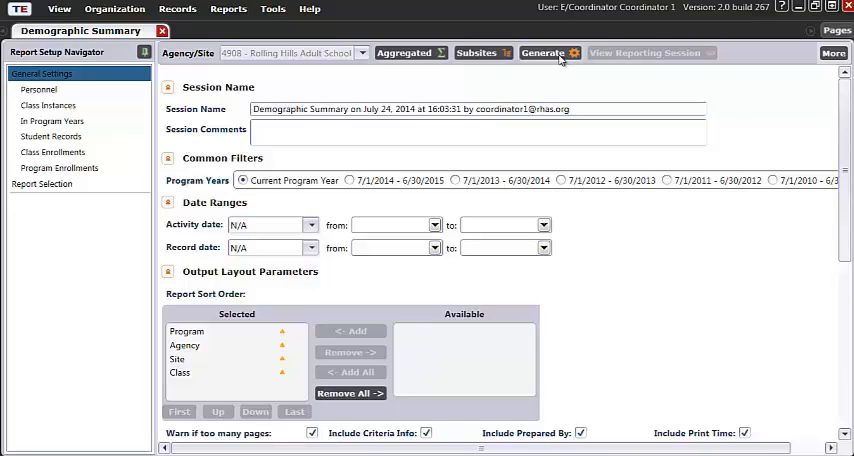
{"action": "mouse_move", "coordinate": [562, 62]}
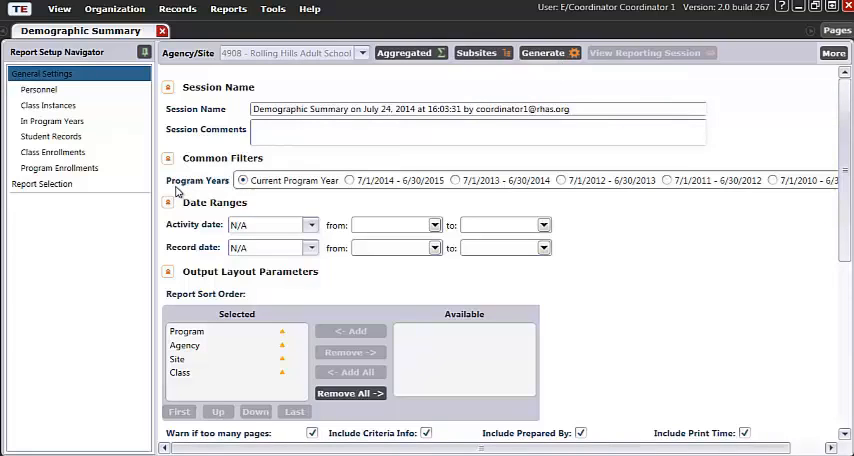
{"action": "mouse_move", "coordinate": [189, 203]}
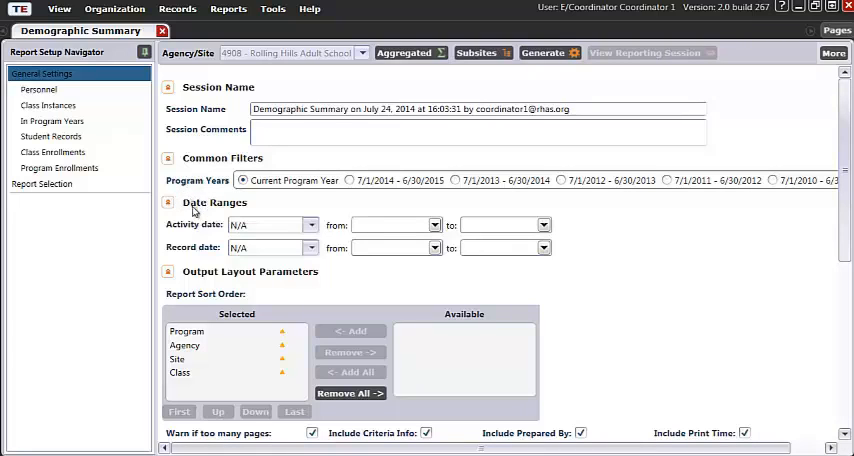
{"action": "mouse_move", "coordinate": [270, 224]}
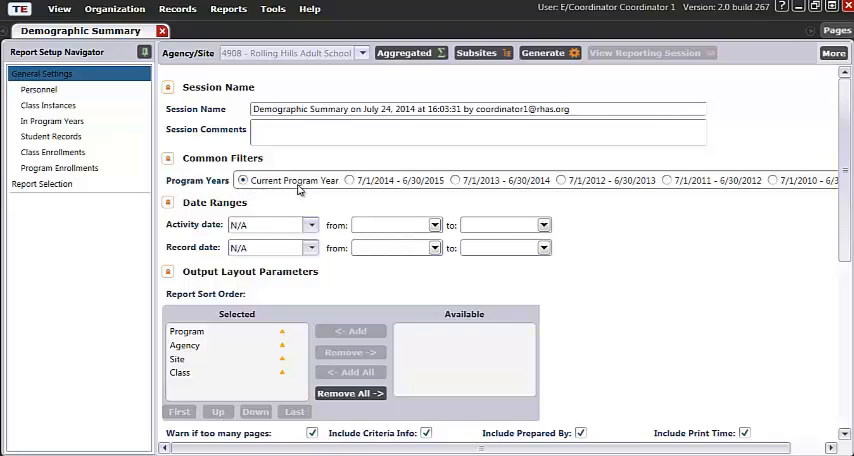
{"action": "mouse_move", "coordinate": [340, 189]}
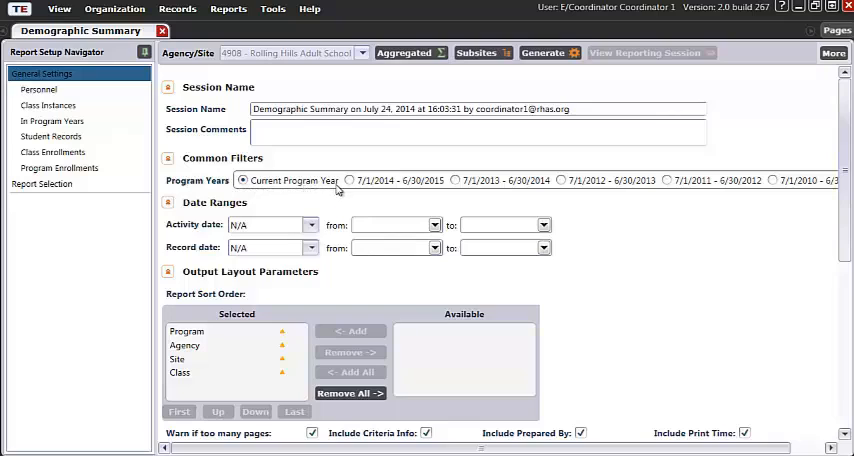
{"action": "mouse_move", "coordinate": [340, 224]}
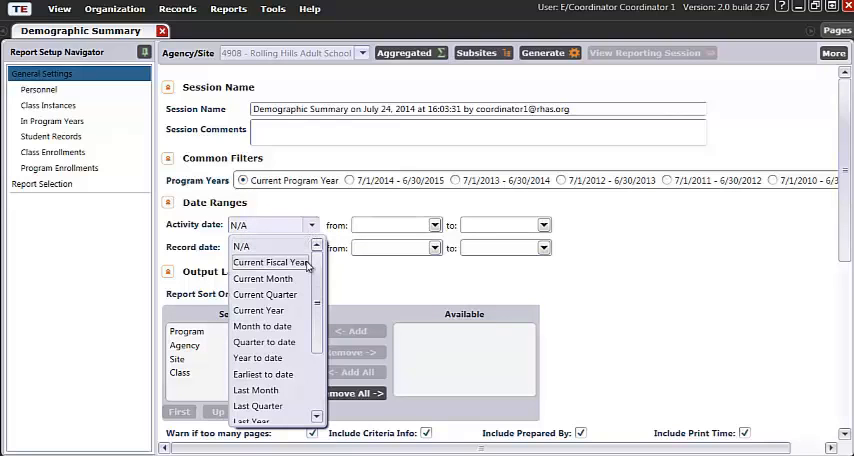
{"action": "left_click", "coordinate": [240, 247]}
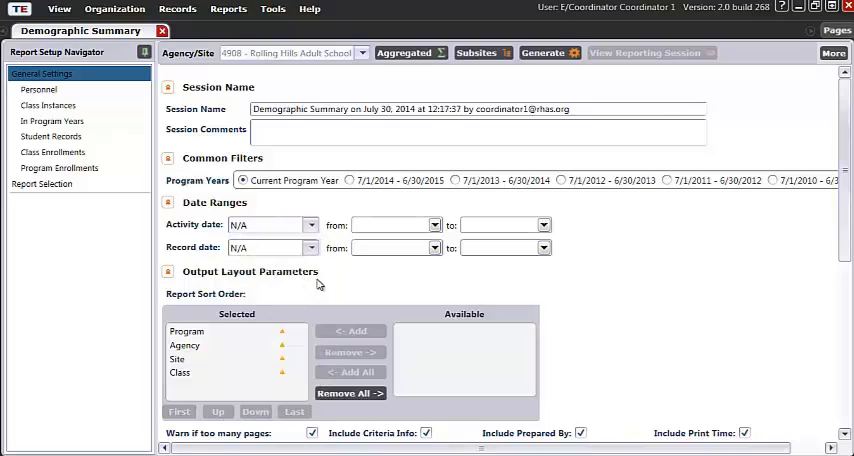
{"action": "mouse_move", "coordinate": [322, 283]}
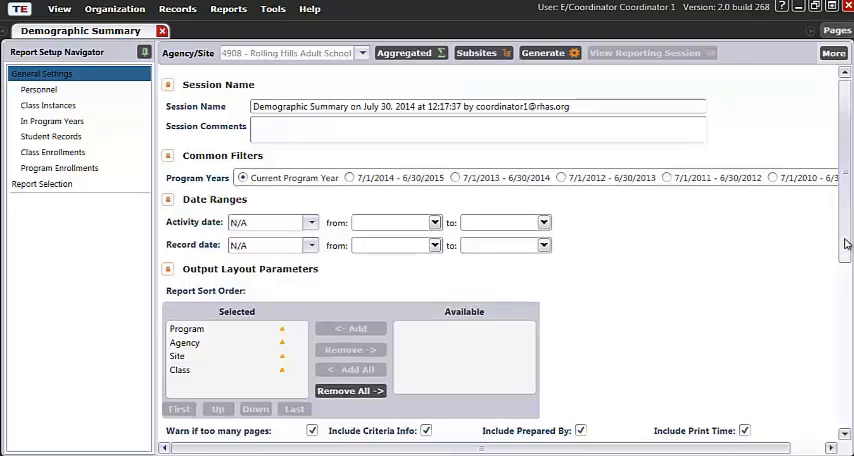
{"action": "scroll", "scroll_direction": "down", "scroll_amount": 3}
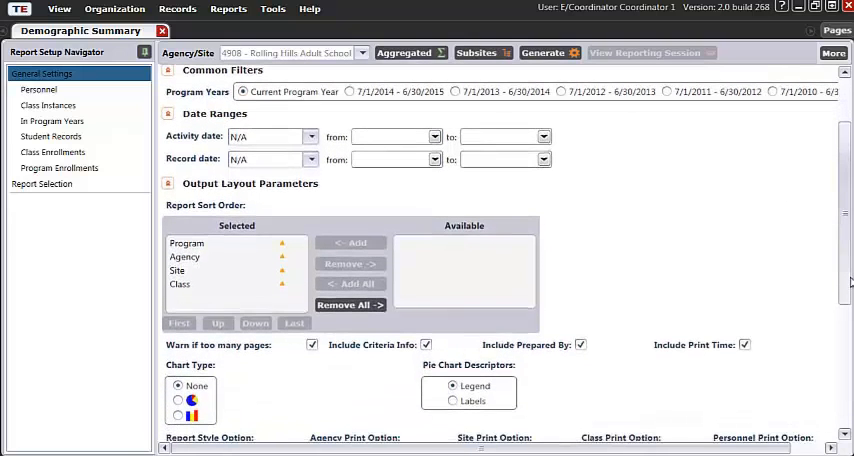
{"action": "scroll", "scroll_direction": "down", "scroll_amount": 3}
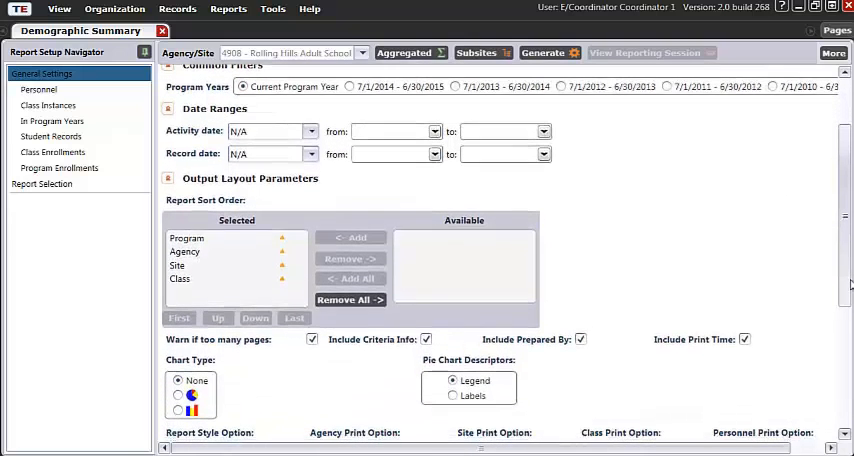
{"action": "scroll", "scroll_direction": "down", "scroll_amount": 3}
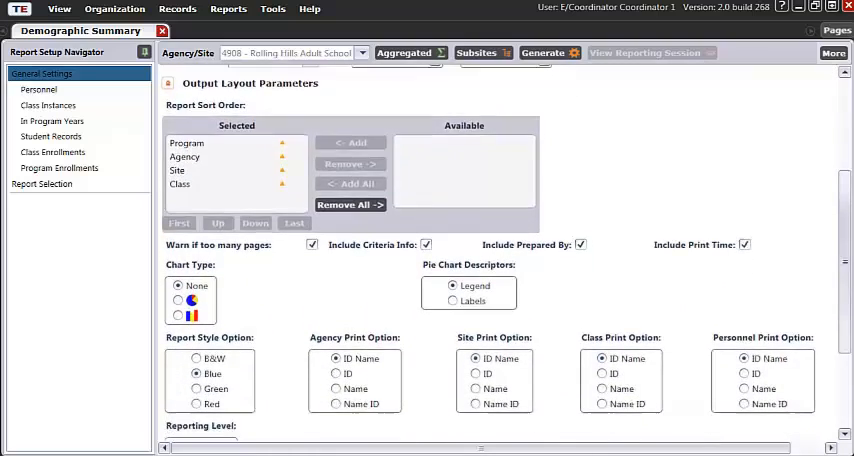
{"action": "scroll", "scroll_direction": "down", "scroll_amount": 3}
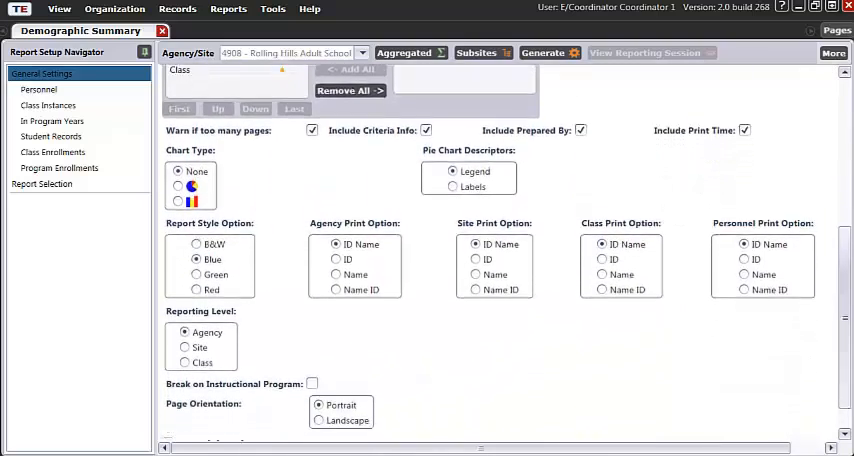
{"action": "scroll", "scroll_direction": "down", "scroll_amount": 3}
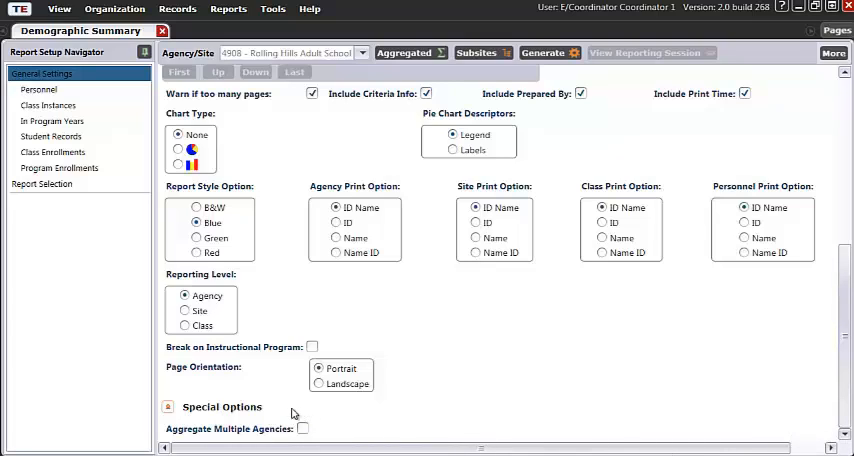
{"action": "mouse_move", "coordinate": [270, 413]}
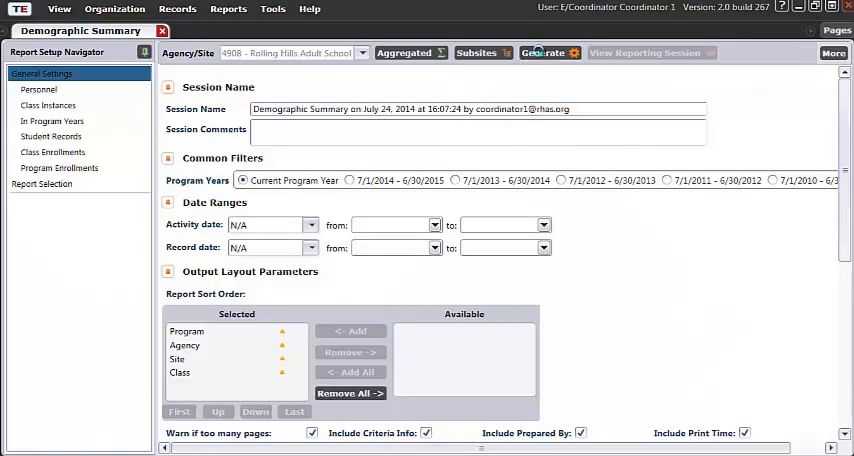
- Generate the Demographic Summary and view page 1 of 2 by agency in the viewer
{"action": "left_click", "coordinate": [543, 52]}
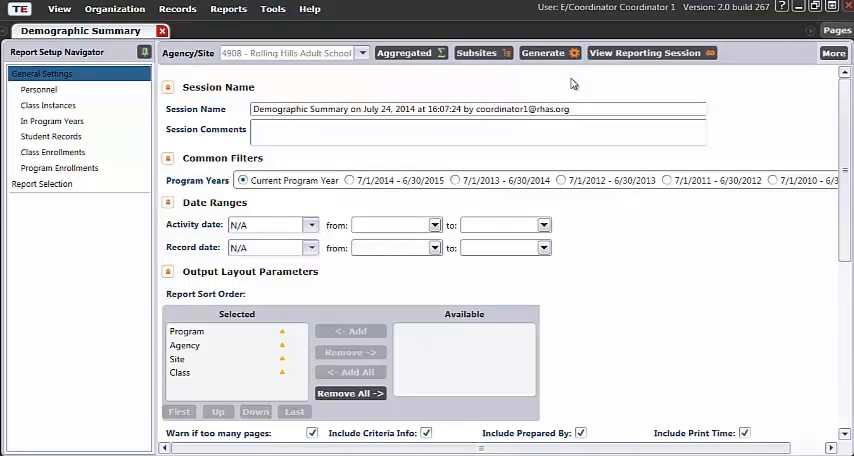
{"action": "left_click", "coordinate": [542, 53]}
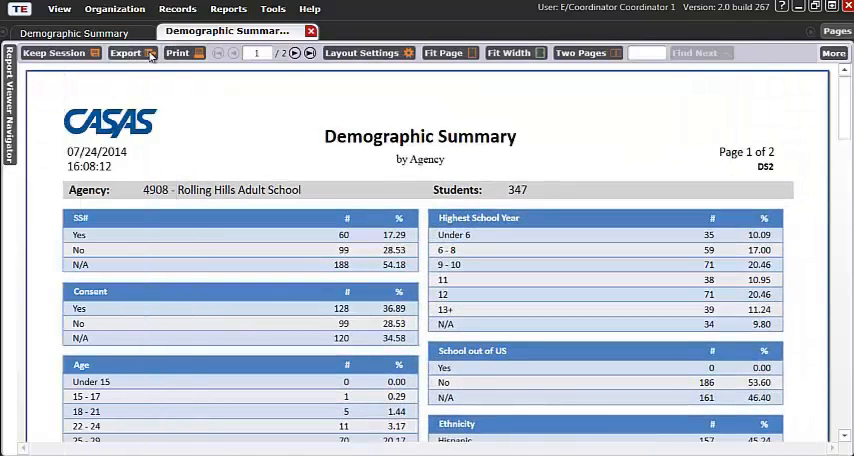
{"action": "scroll", "scroll_direction": "down", "scroll_amount": 3}
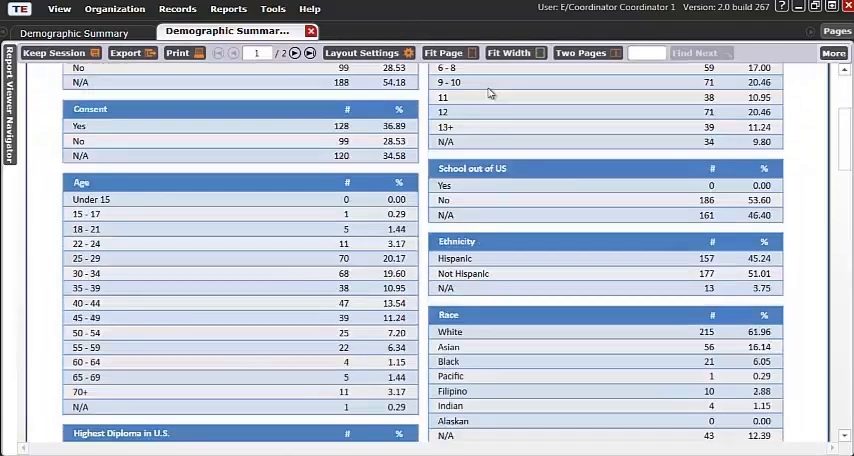
{"action": "scroll", "scroll_direction": "down", "scroll_amount": 3}
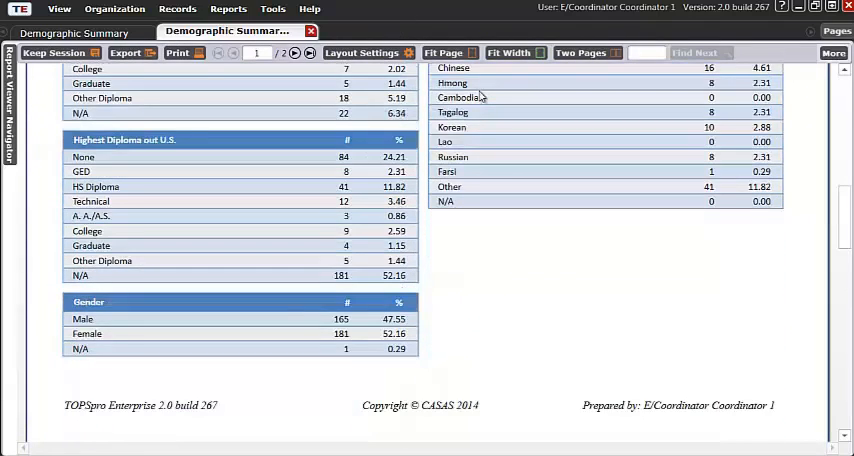